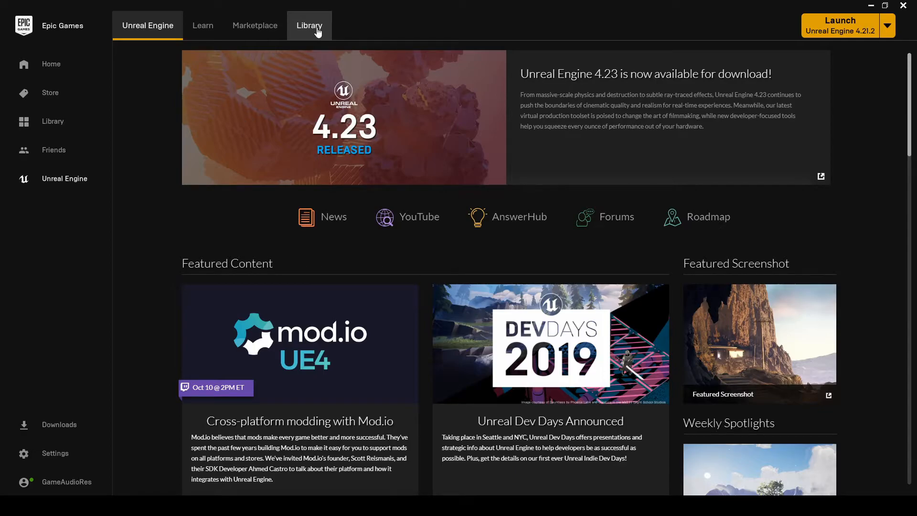
Show the Unreal Engine Library listing installed engine versions 4.18.3–4.23.0.
{"action": "left_click", "coordinate": [310, 25]}
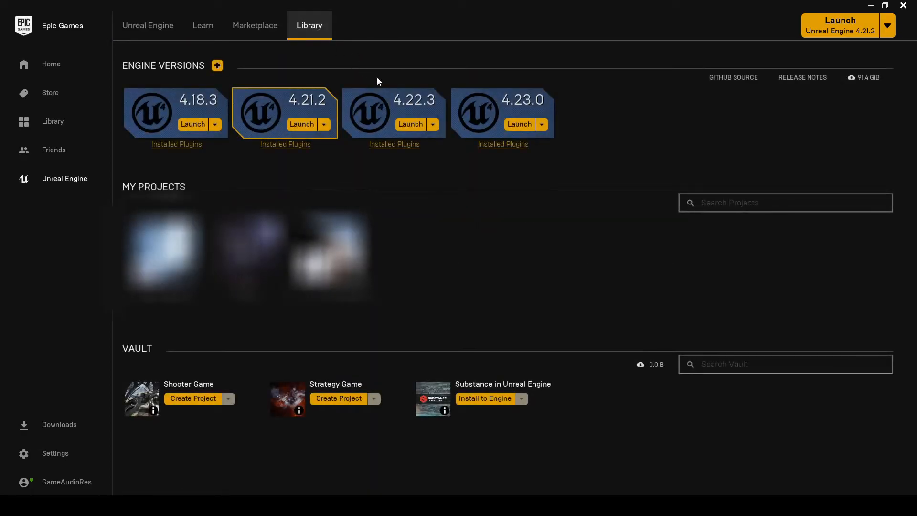
{"action": "mouse_move", "coordinate": [395, 99]}
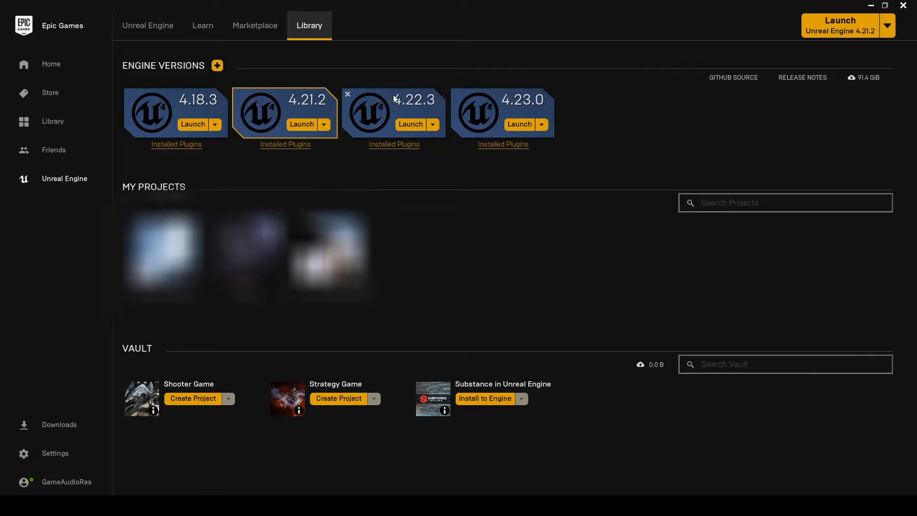
{"action": "mouse_move", "coordinate": [418, 129]}
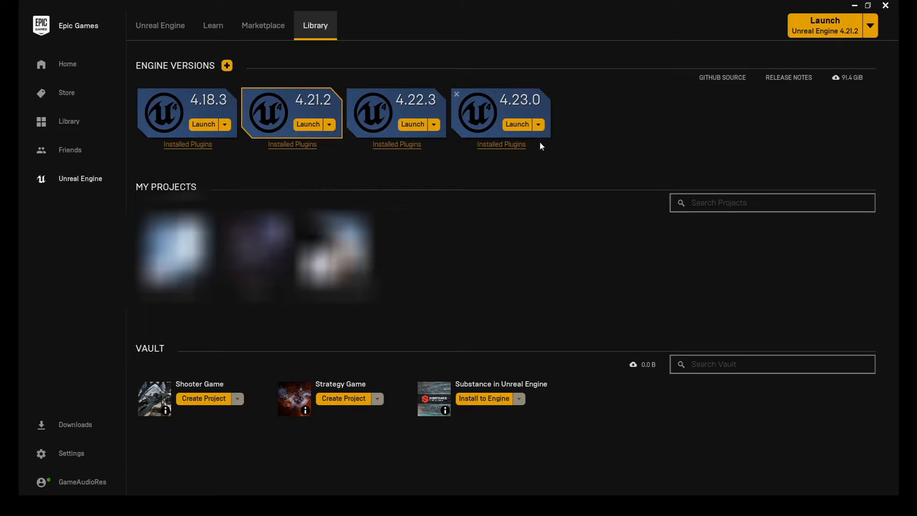
Launch the engine and pick the Blueprint First Person template.
{"action": "left_click", "coordinate": [517, 124]}
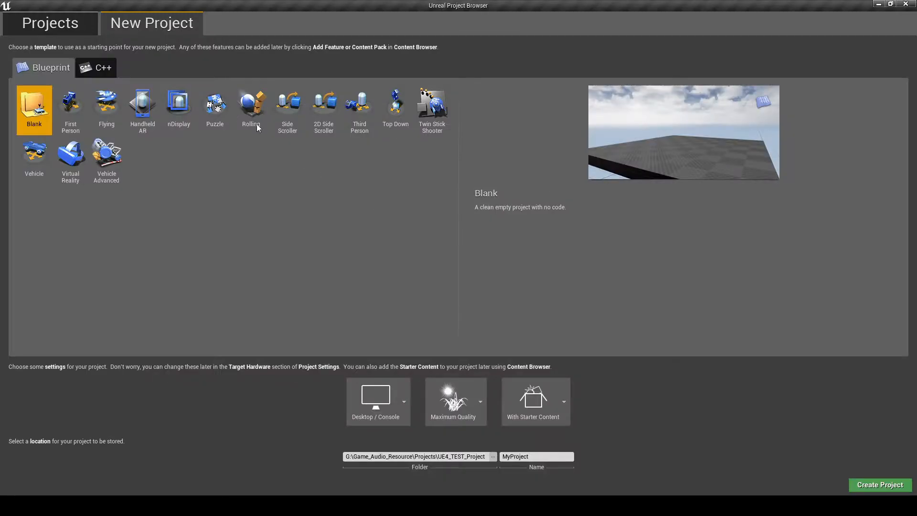
{"action": "mouse_move", "coordinate": [65, 68]}
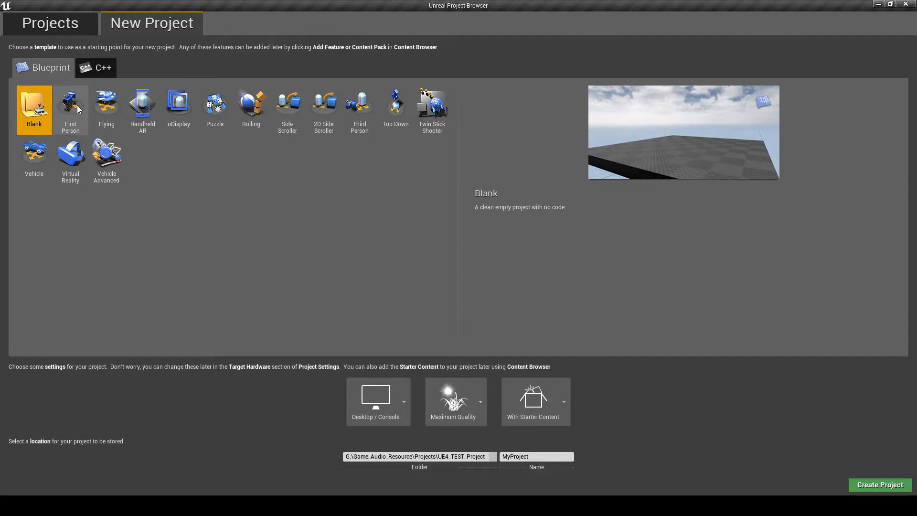
{"action": "left_click", "coordinate": [71, 104]}
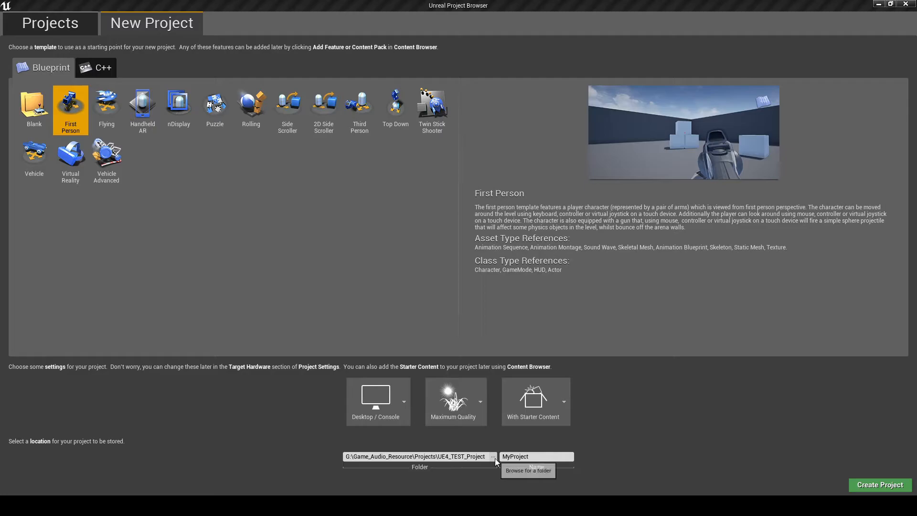
Set the project location to the Wwise_Demo folder and name it Wwise_Demo.
{"action": "left_click", "coordinate": [493, 456]}
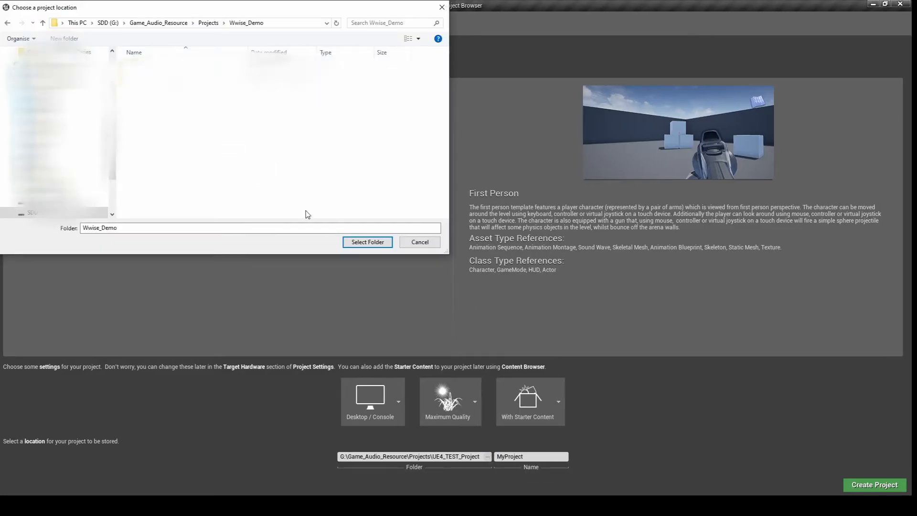
{"action": "left_click", "coordinate": [367, 242]}
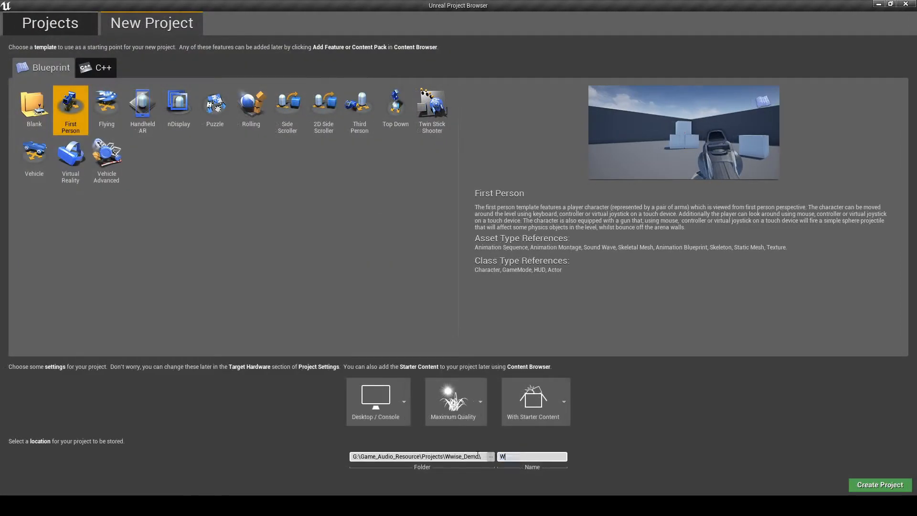
{"action": "type", "text": "wise_Demo"}
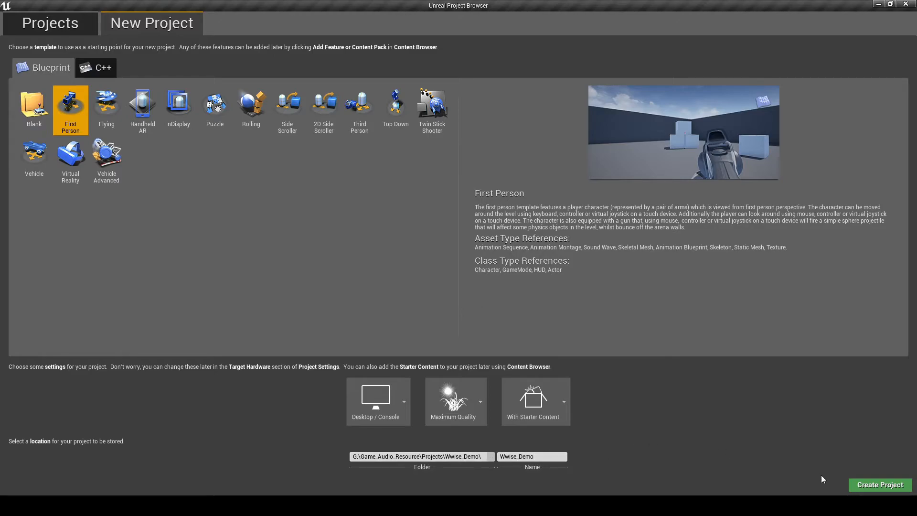
{"action": "mouse_move", "coordinate": [881, 486]}
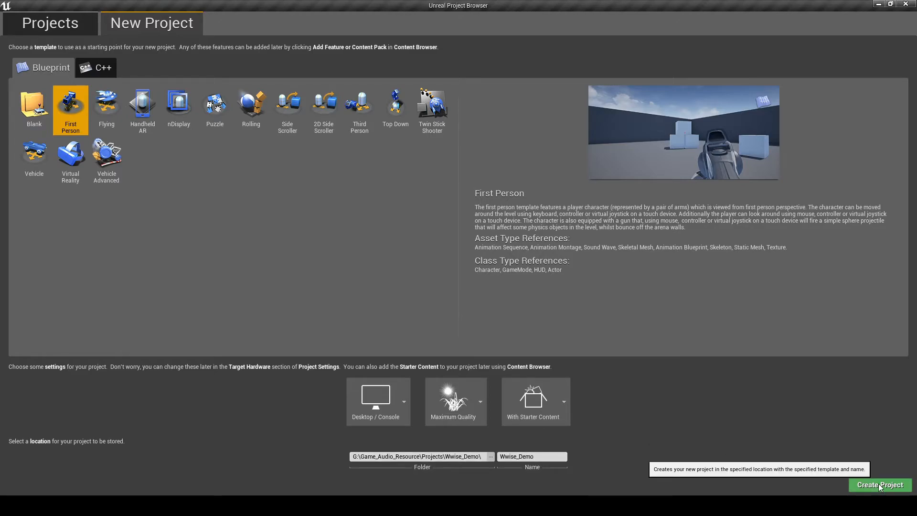
Create the Wwise_Demo First Person project and let the editor open.
{"action": "left_click", "coordinate": [881, 485]}
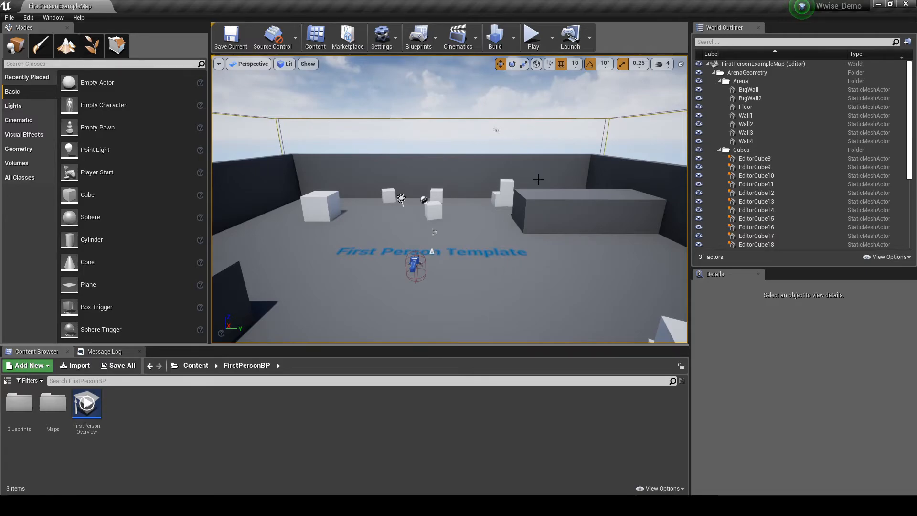
{"action": "left_click", "coordinate": [533, 33]}
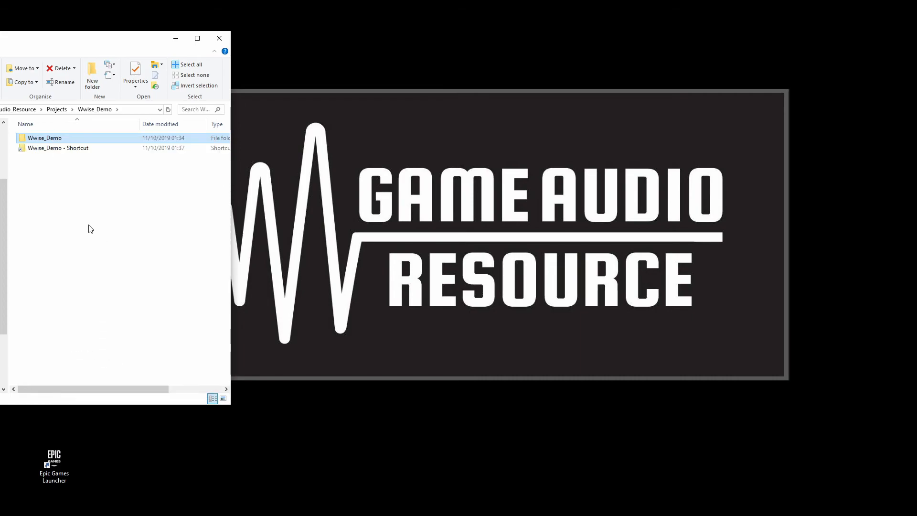
Open the context menu of the 'Wwise_Demo - Shortcut' file in File Explorer.
{"action": "right_click", "coordinate": [57, 148]}
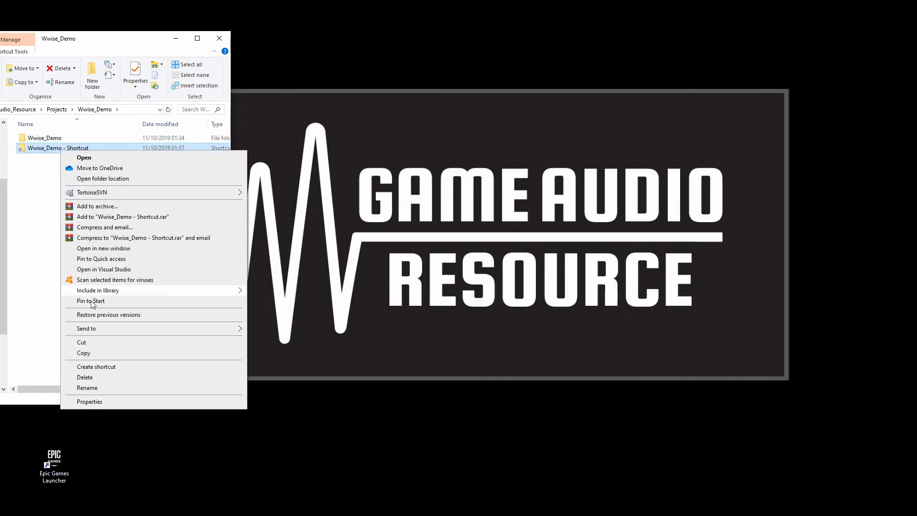